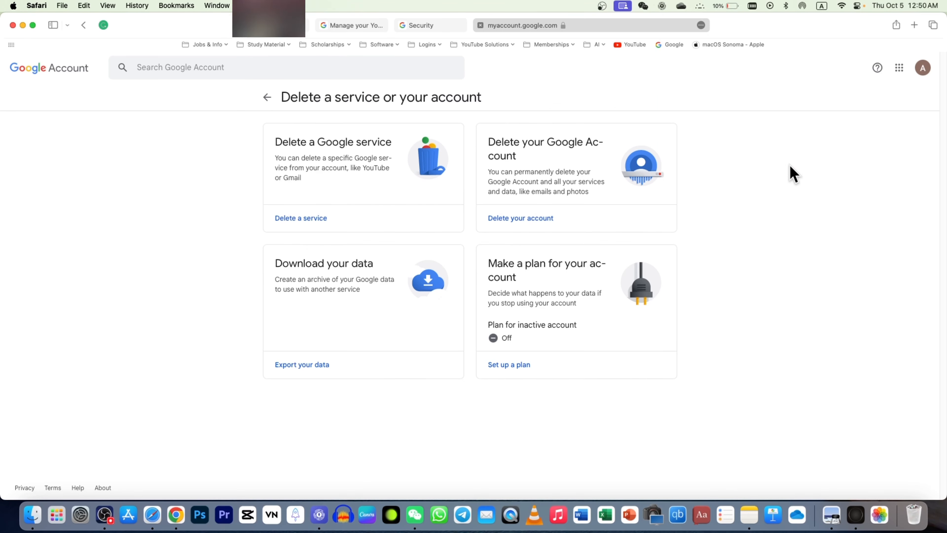
pyautogui.moveTo(762, 213)
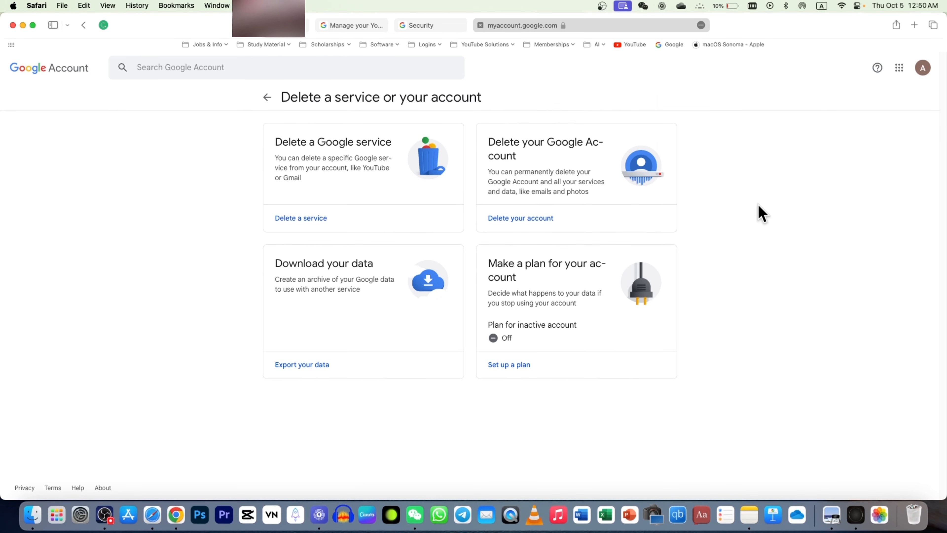
pyautogui.moveTo(709, 119)
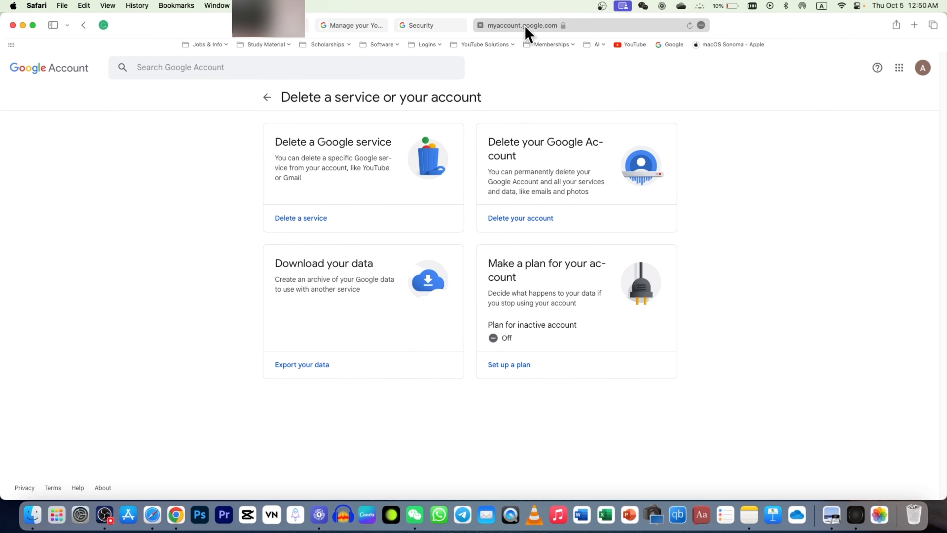
pyautogui.moveTo(816, 201)
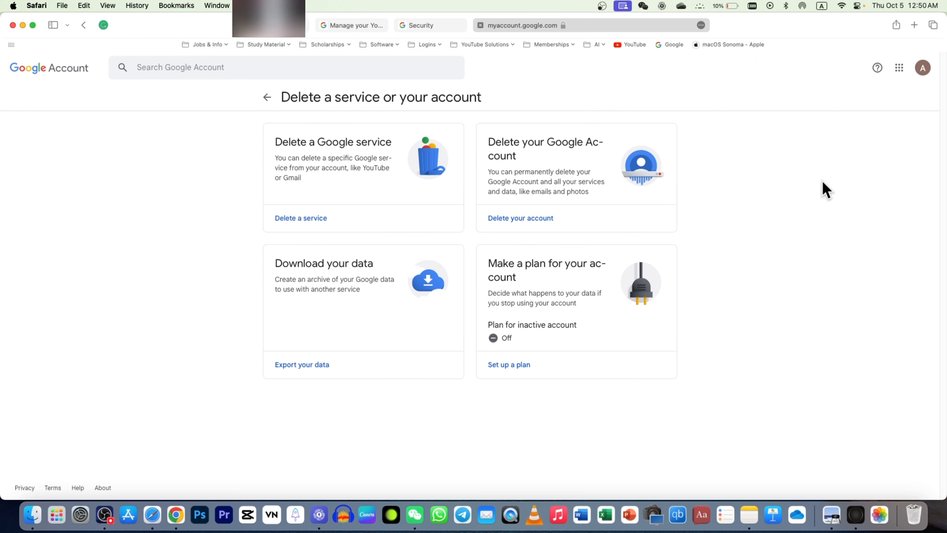
# Start deleting the Google Account and re-verify identity with the account password
pyautogui.click(922, 68)
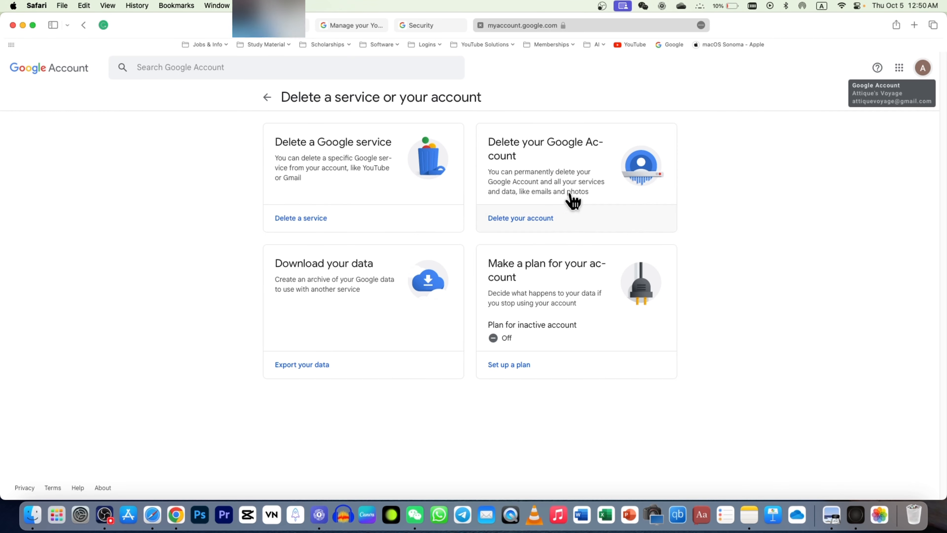
pyautogui.moveTo(501, 226)
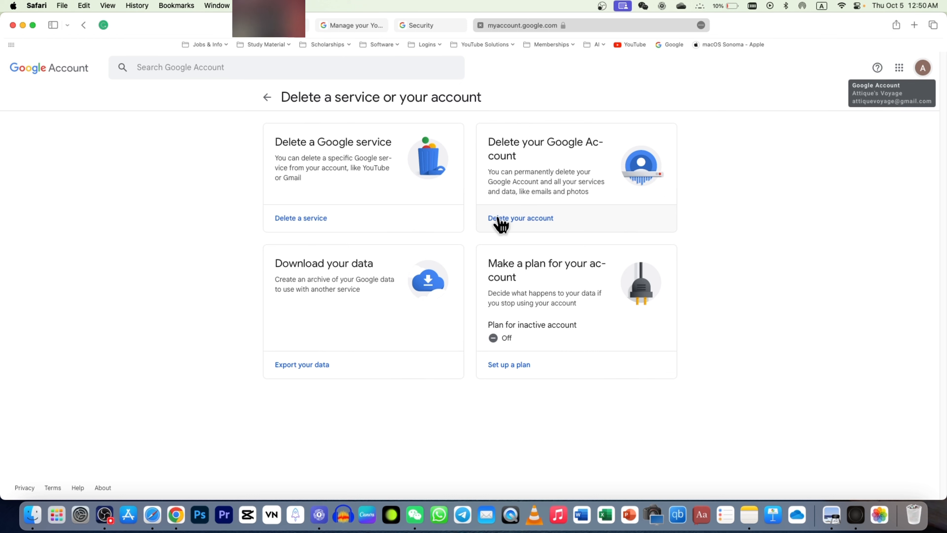
pyautogui.click(520, 218)
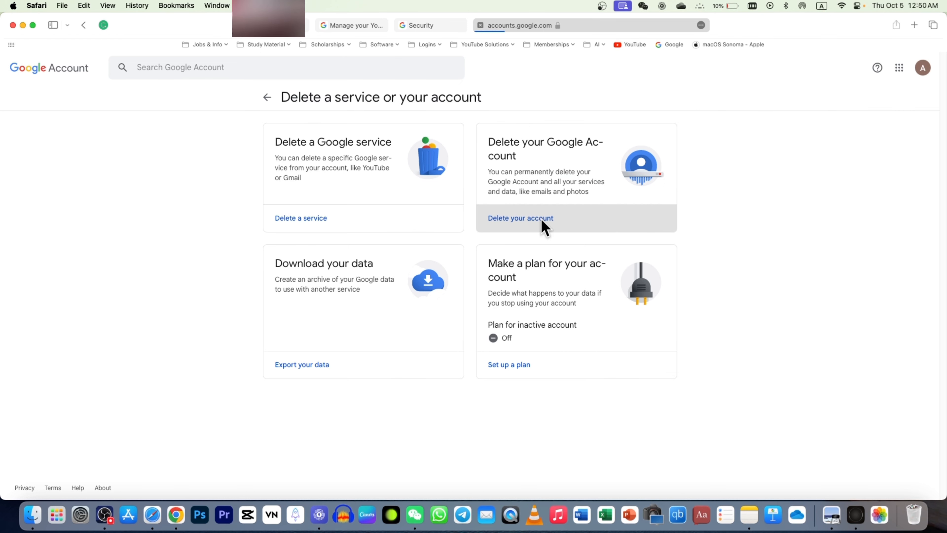
pyautogui.click(520, 218)
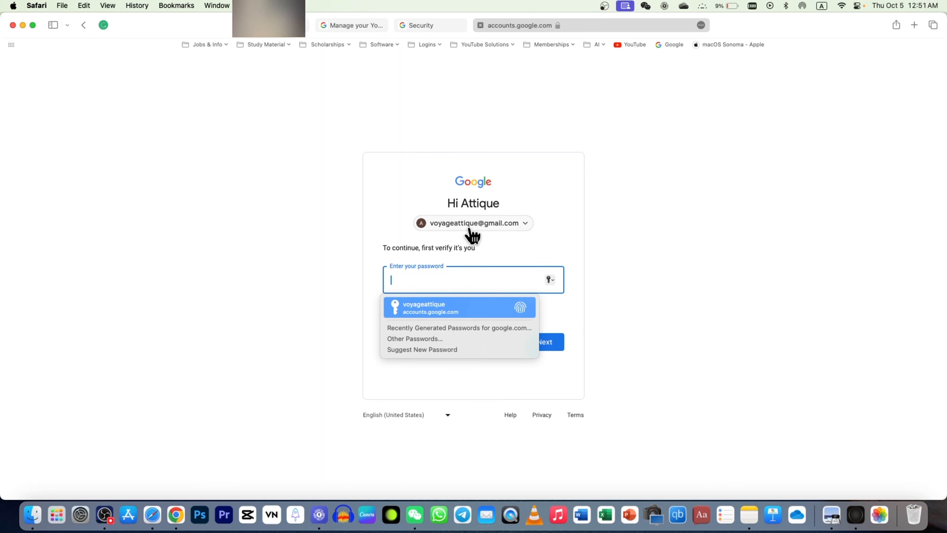
pyautogui.moveTo(496, 224)
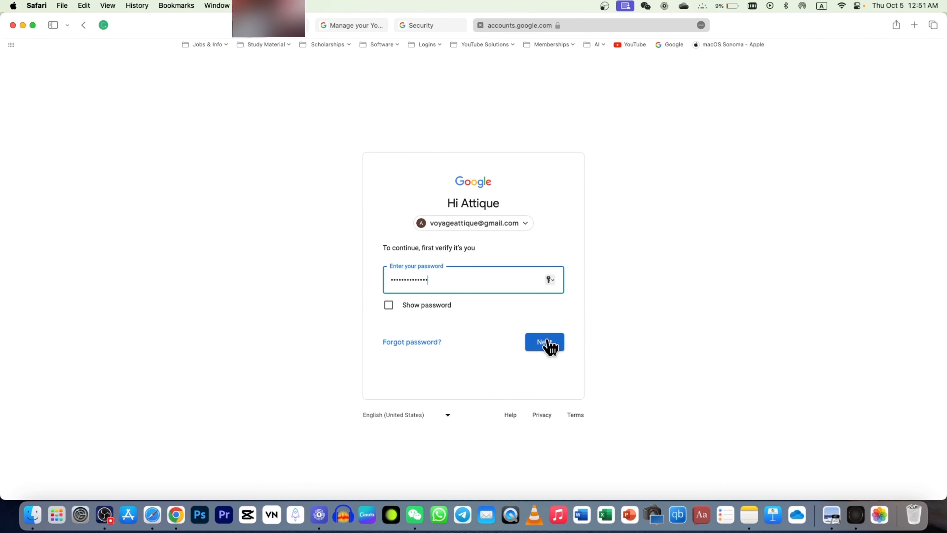
pyautogui.click(543, 341)
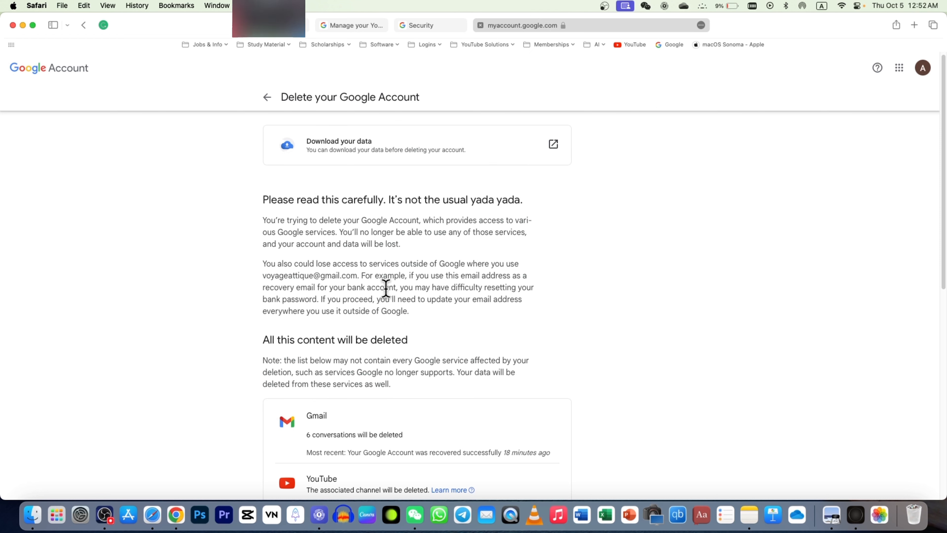
# Review the deletion details and check both acknowledgement statements for charges and permanent deletion
pyautogui.scroll(-3)
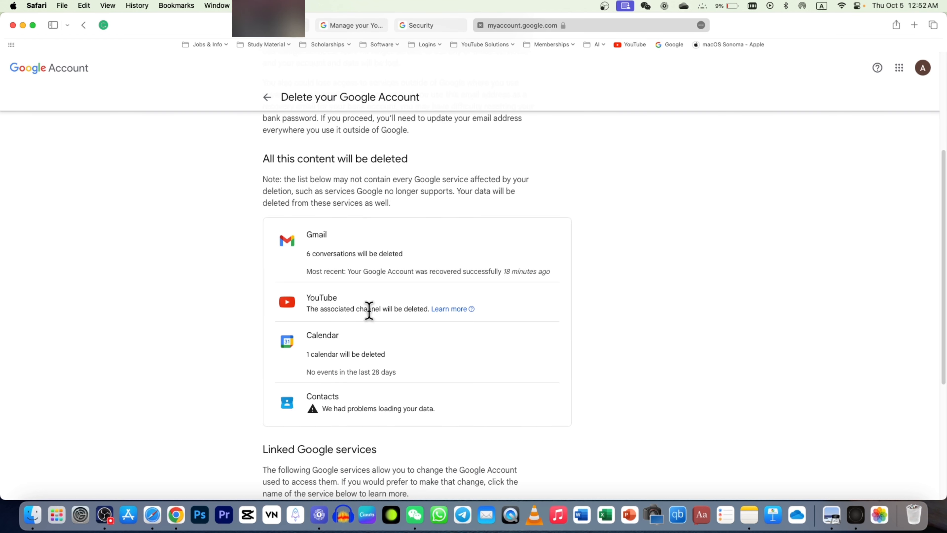
pyautogui.moveTo(292, 296)
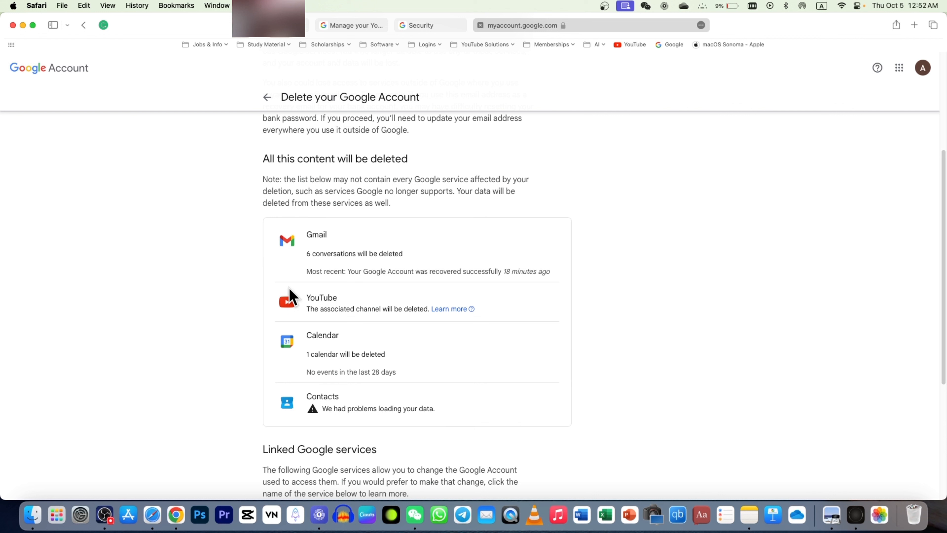
pyautogui.moveTo(432, 344)
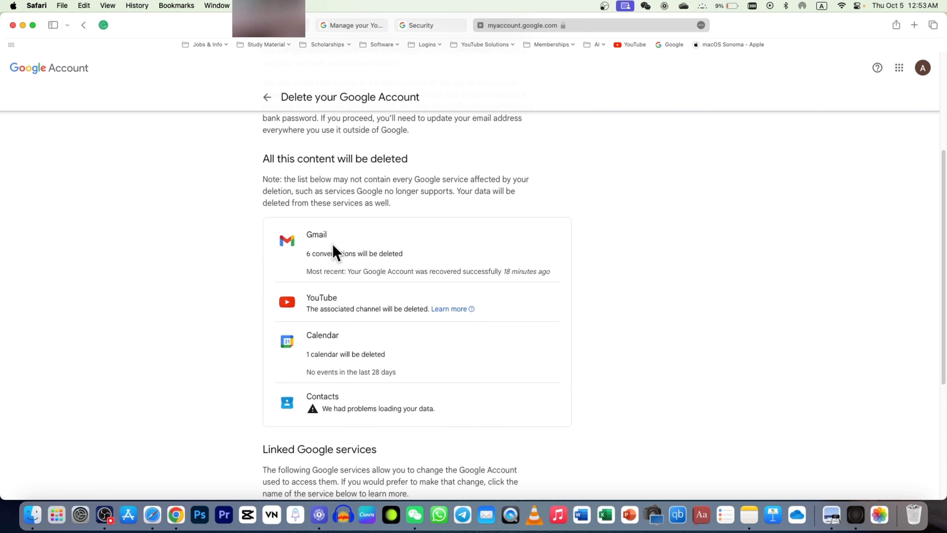
pyautogui.moveTo(514, 374)
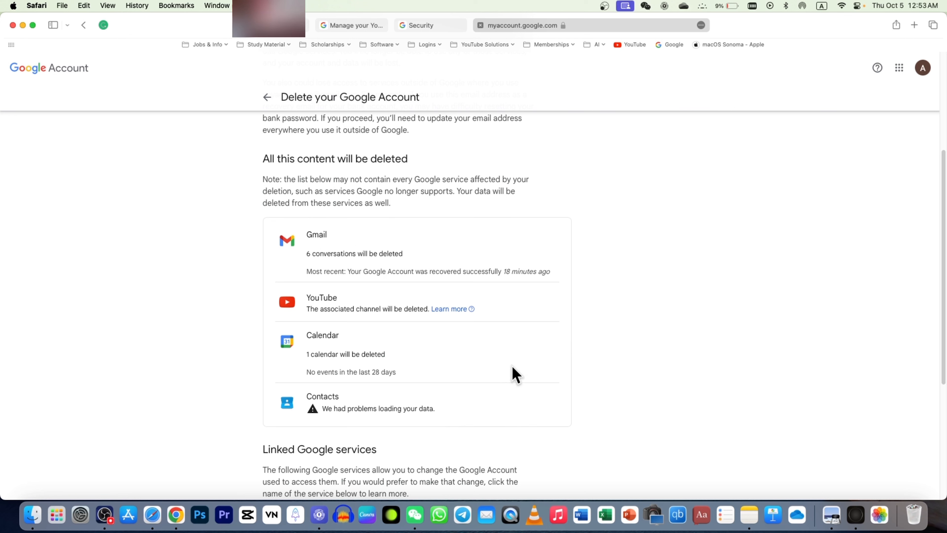
pyautogui.scroll(-3)
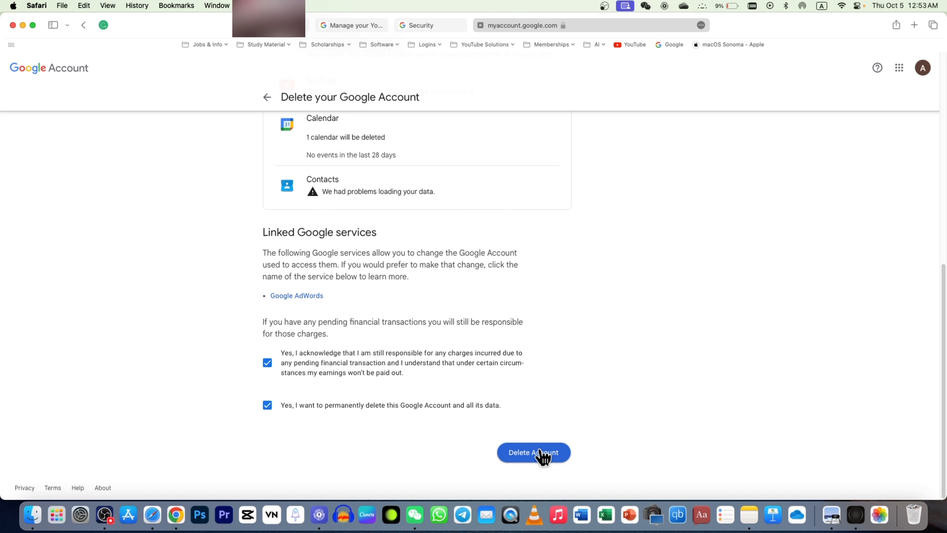
# Permanently delete the account and all its data, reaching the deletion confirmation
pyautogui.click(533, 452)
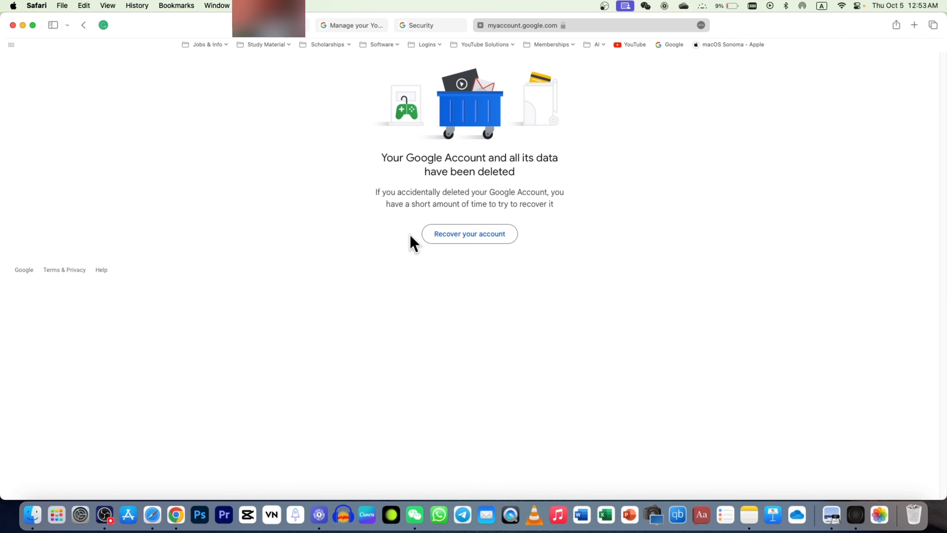
pyautogui.moveTo(420, 266)
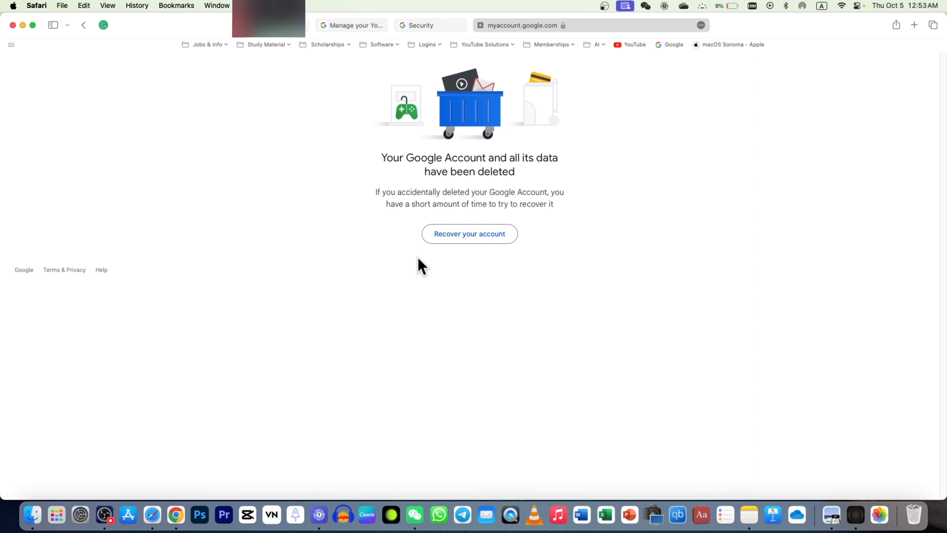
pyautogui.moveTo(474, 293)
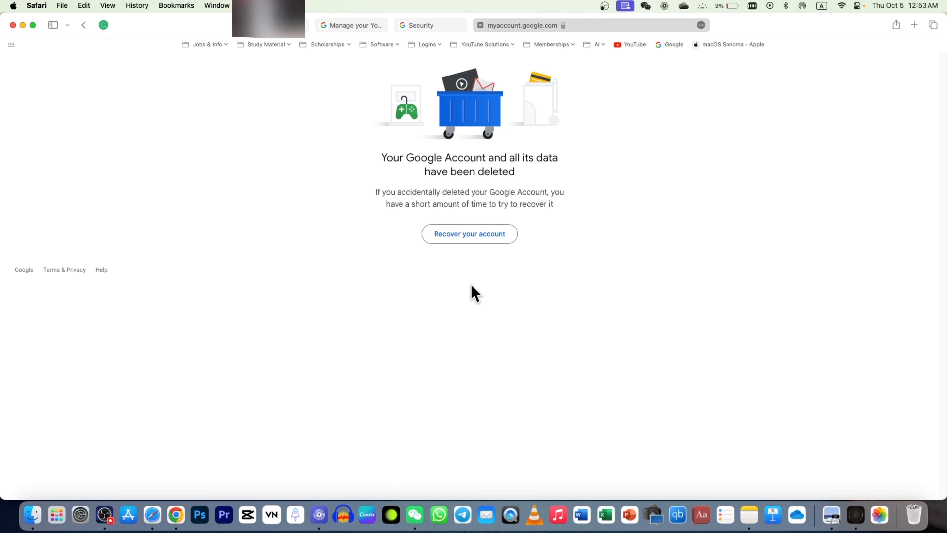
pyautogui.moveTo(495, 299)
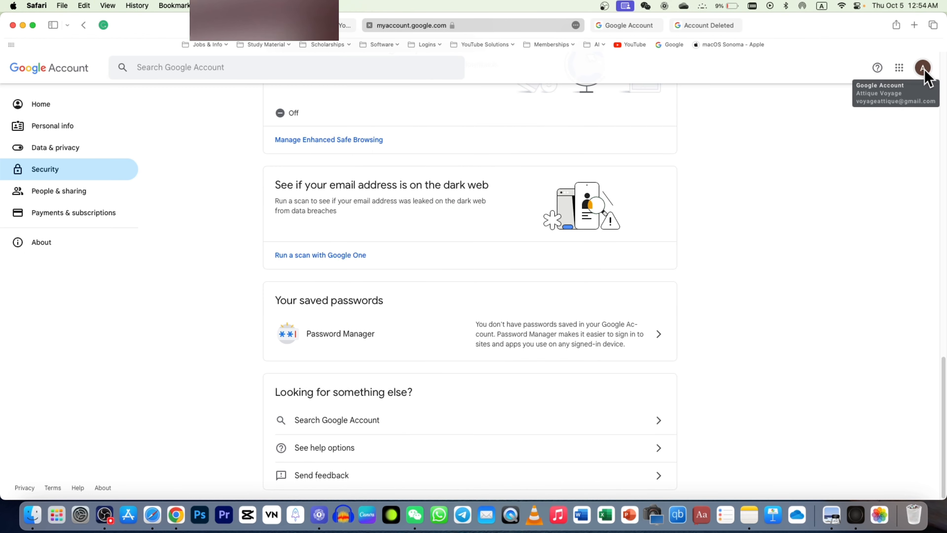
# Check the signed-in account via the avatar and land on the Google homepage offering Sign in
pyautogui.click(922, 67)
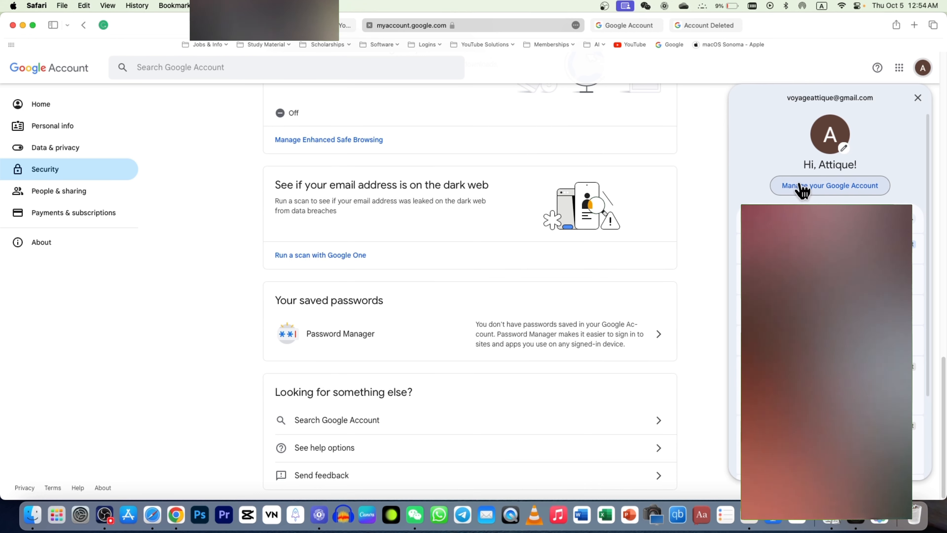
pyautogui.click(829, 186)
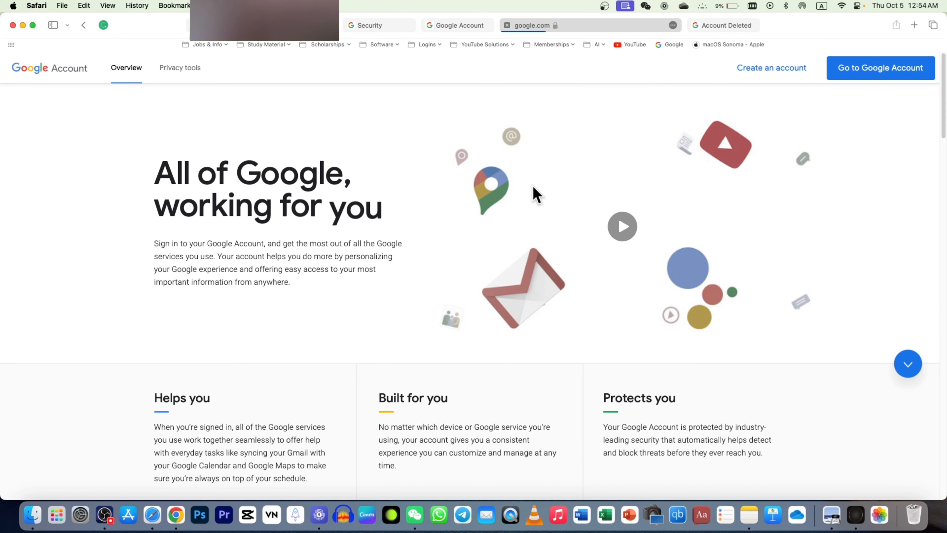
pyautogui.moveTo(845, 139)
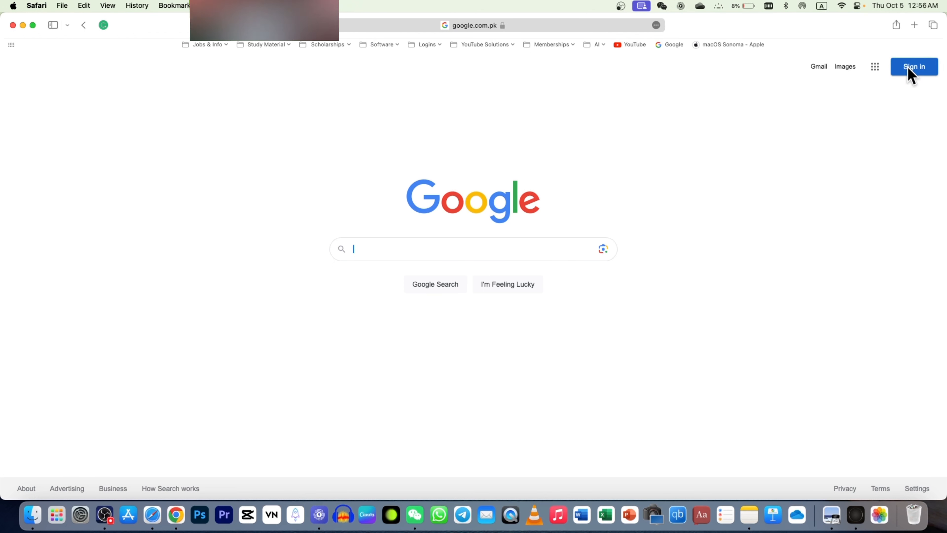
pyautogui.click(913, 66)
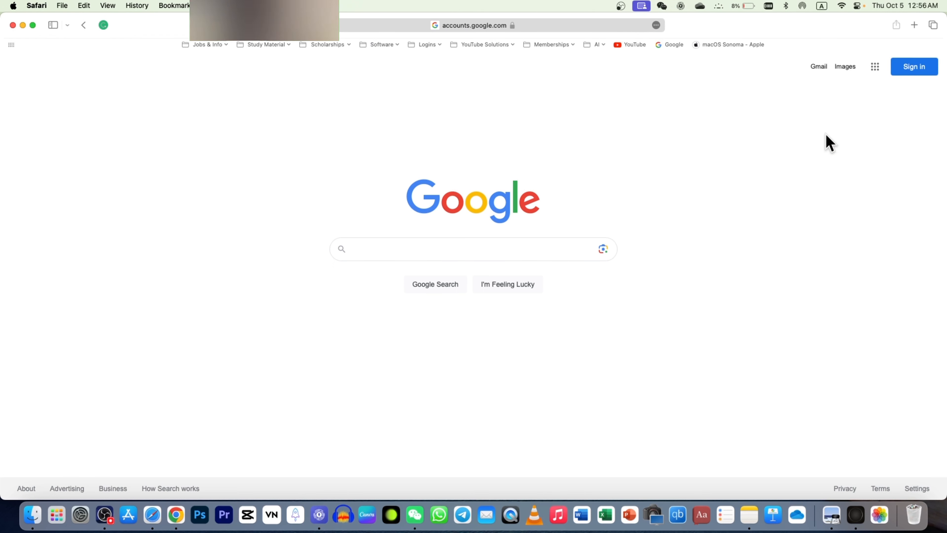